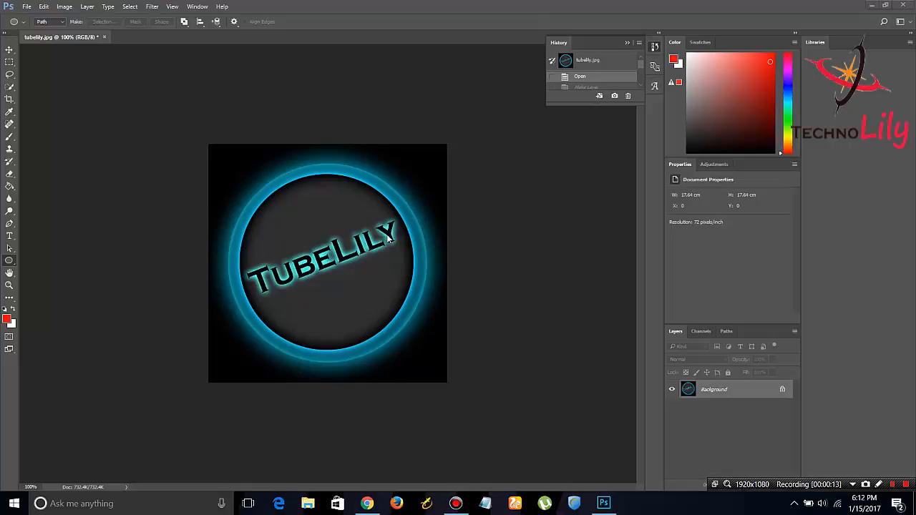
mouse_move(424, 300)
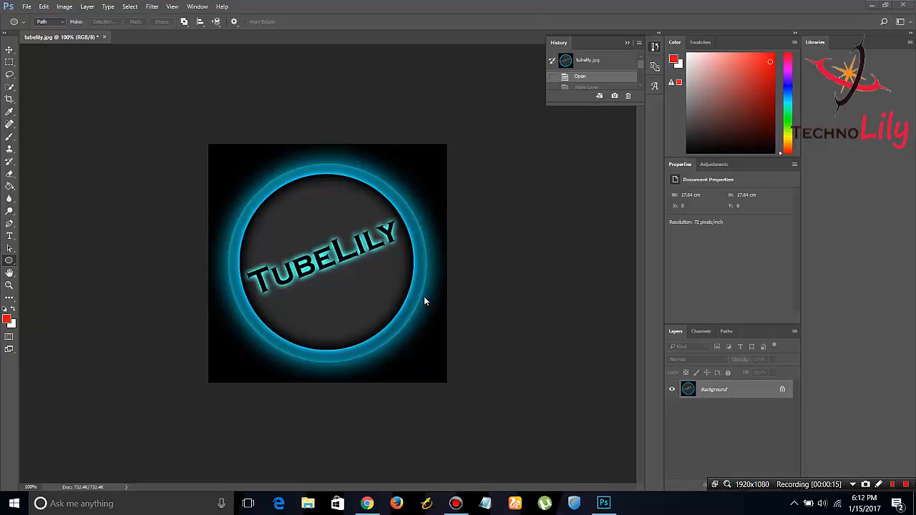
mouse_move(159, 104)
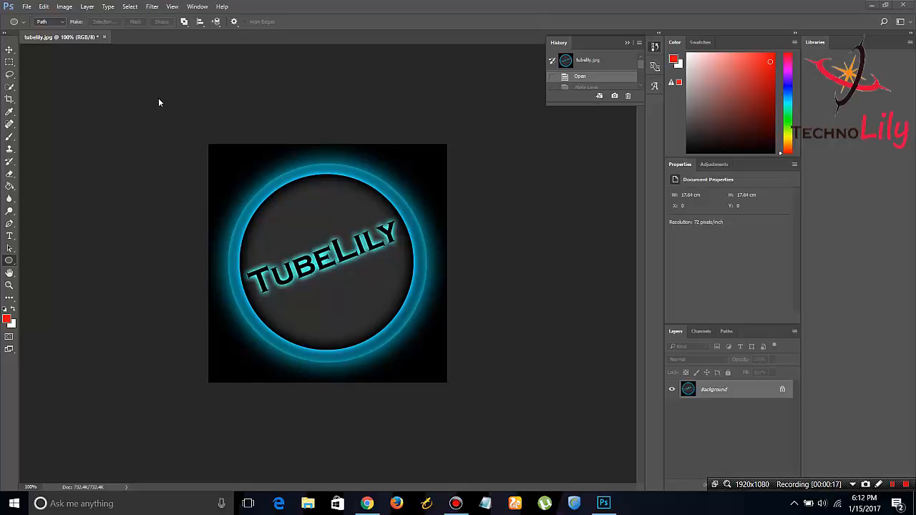
mouse_move(261, 244)
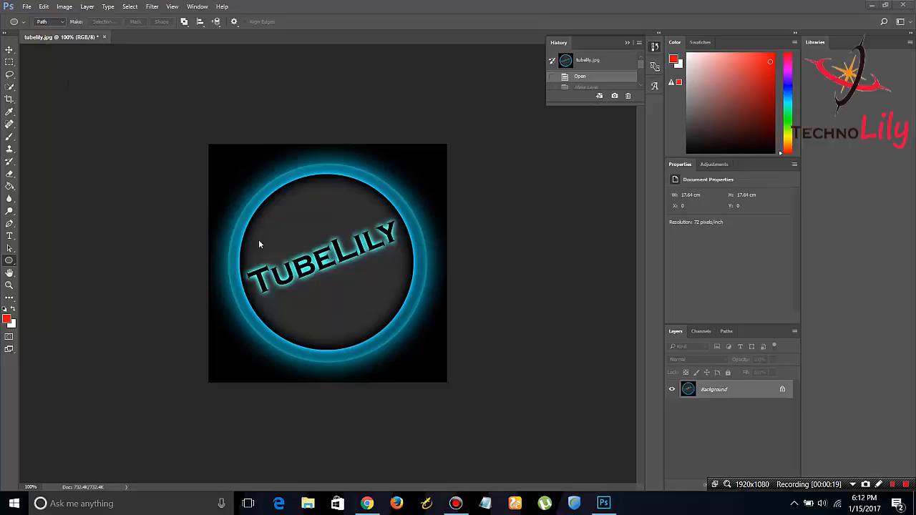
mouse_move(498, 352)
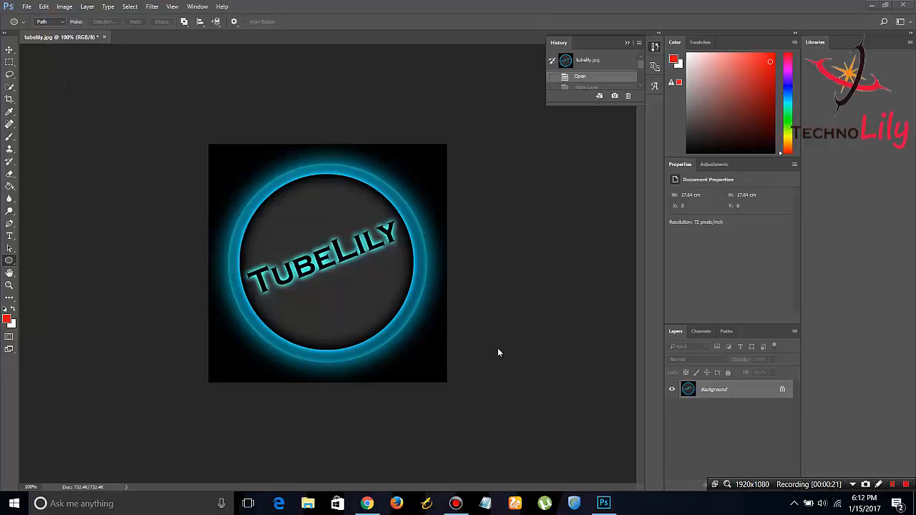
mouse_move(733, 398)
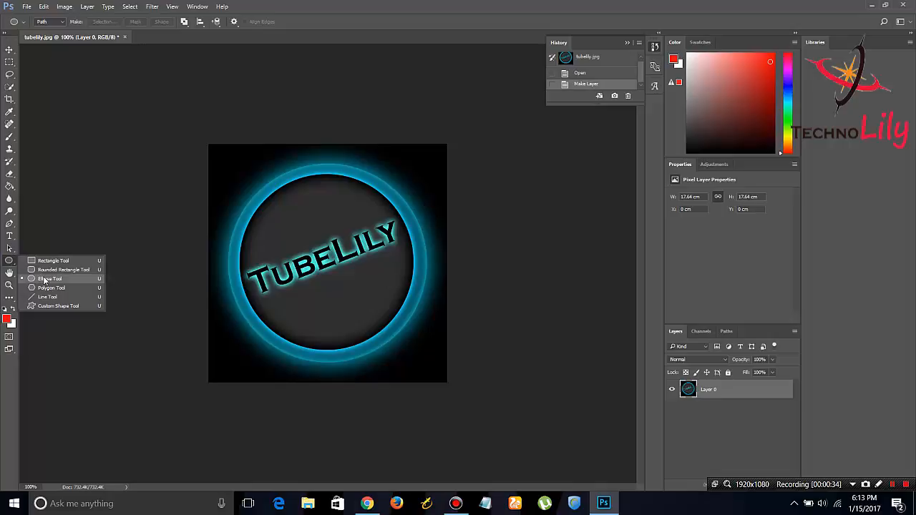
Choose the Ellipse Tool and set its mode to Path rather than Shape.
click(50, 278)
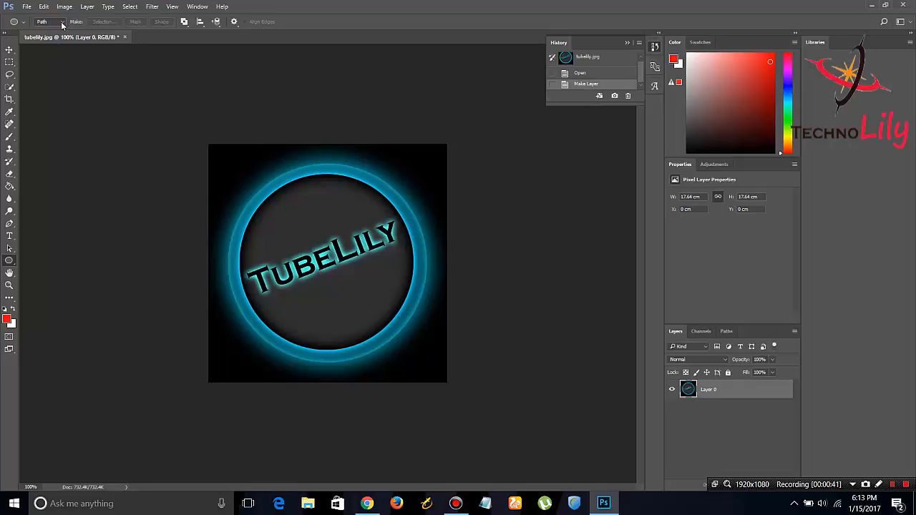
click(50, 22)
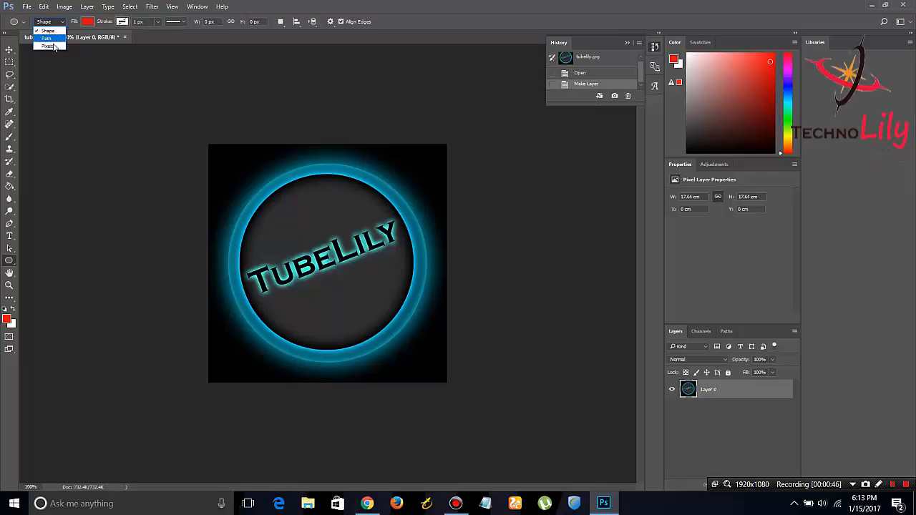
click(46, 37)
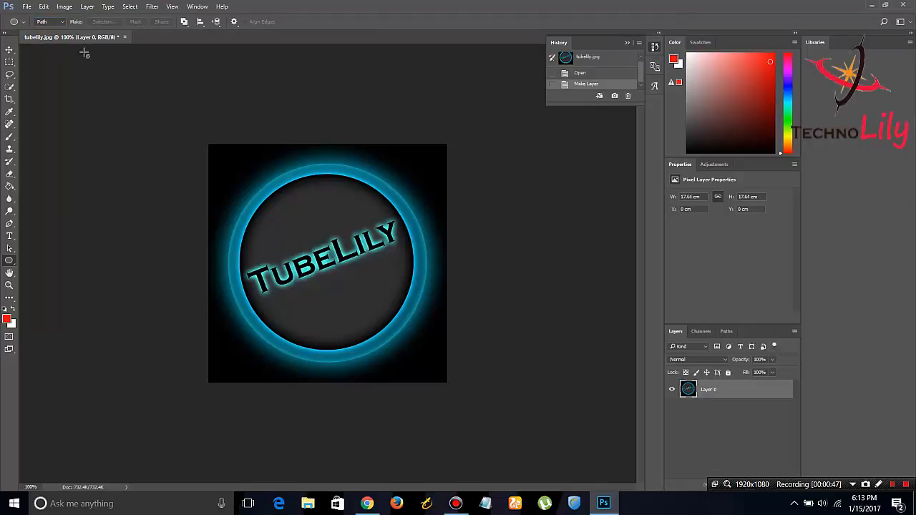
mouse_move(232, 178)
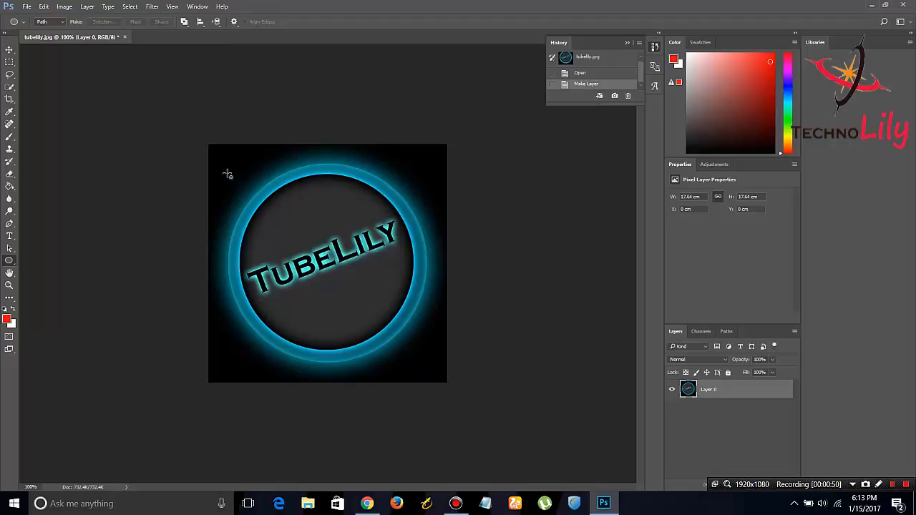
mouse_move(221, 161)
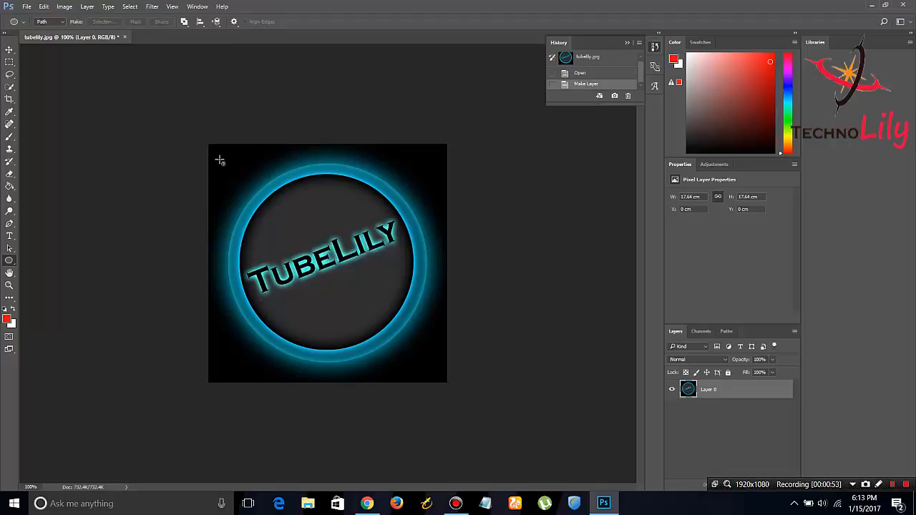
Drag out a circular path matching the outer edge of the blue glowing ring.
drag(220, 159, 337, 280)
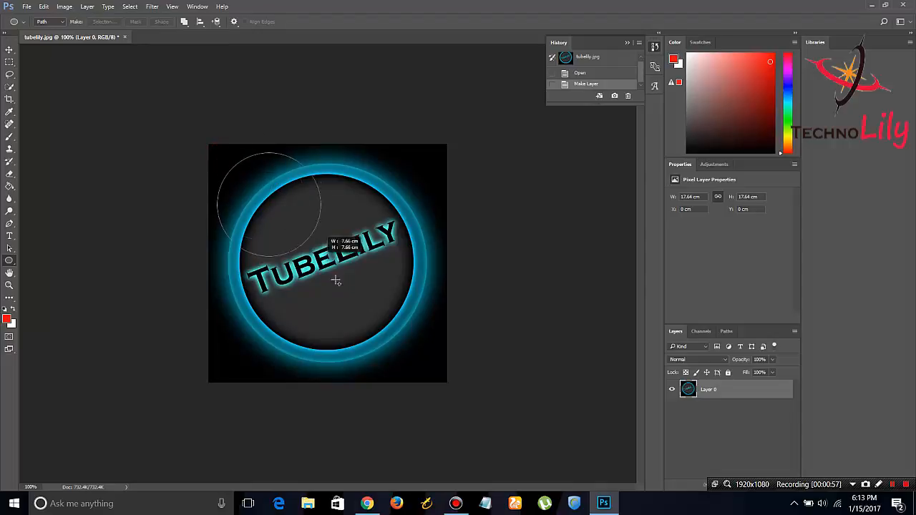
drag(335, 279, 441, 390)
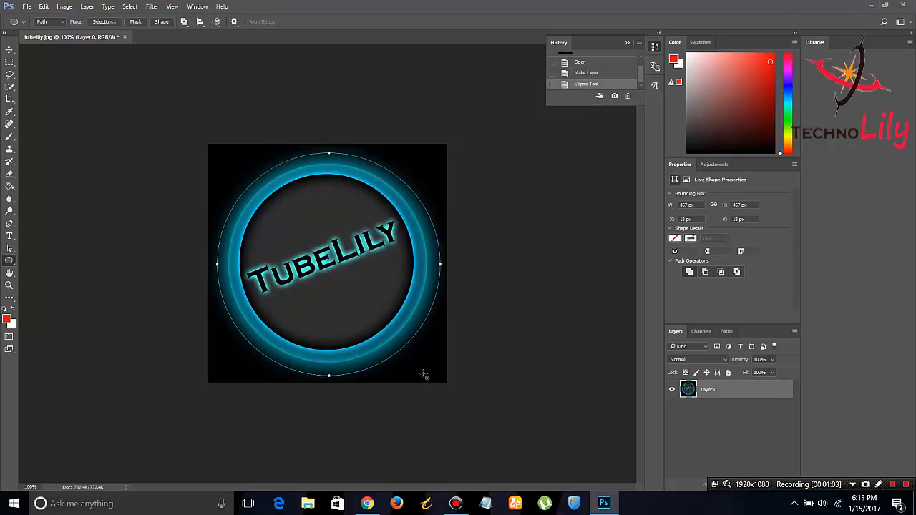
mouse_move(386, 279)
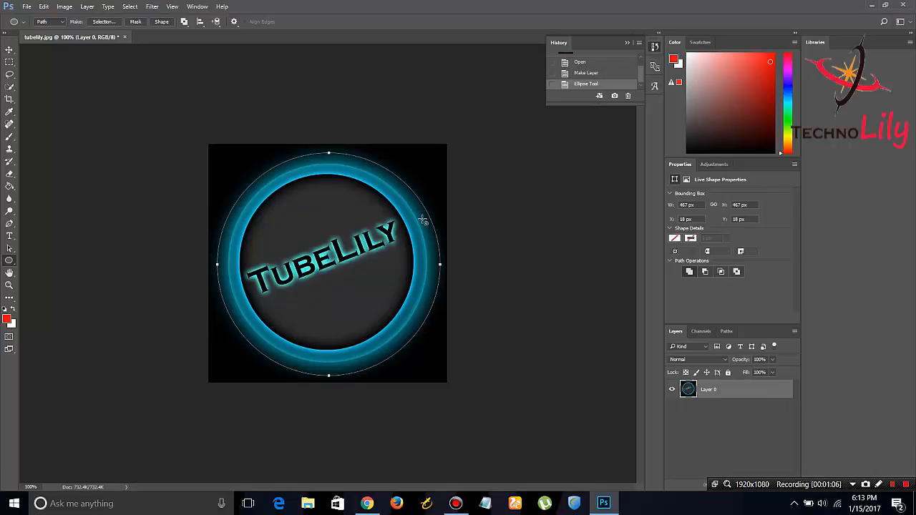
Convert the circular path into an active selection via Make Selection.
right_click(423, 222)
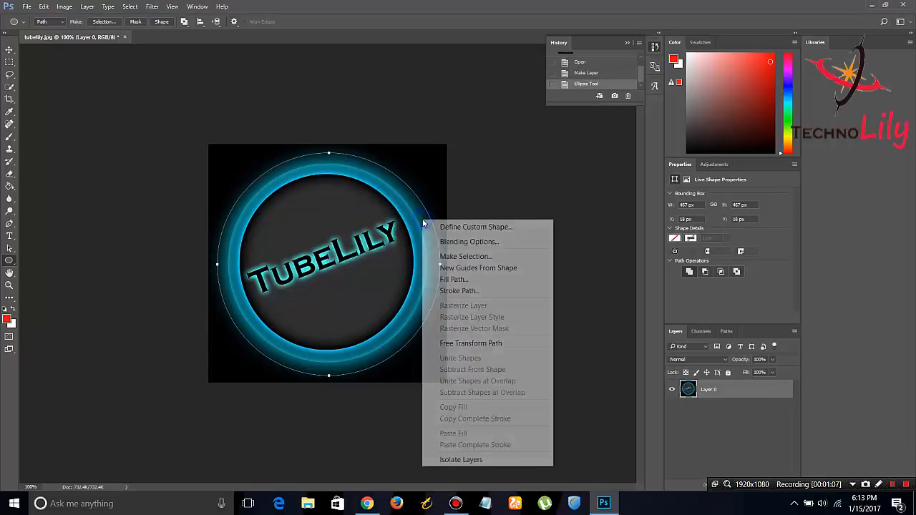
mouse_move(466, 256)
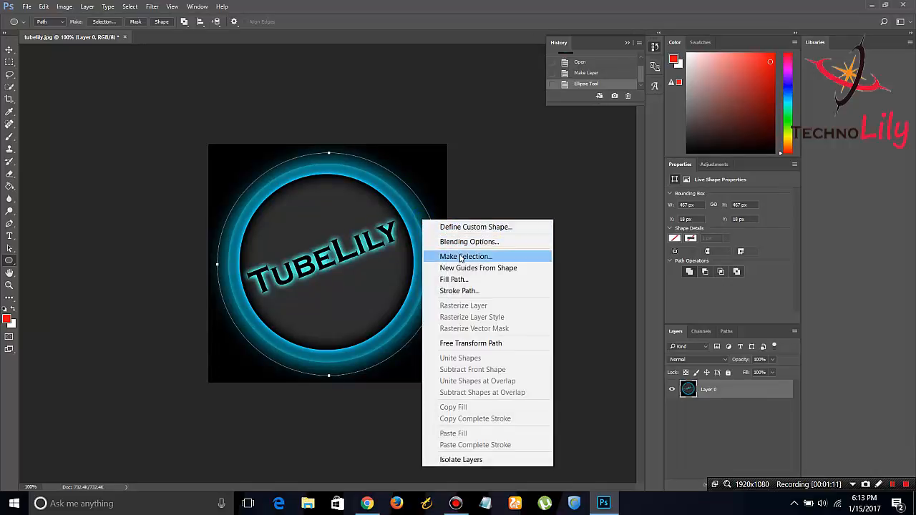
click(465, 256)
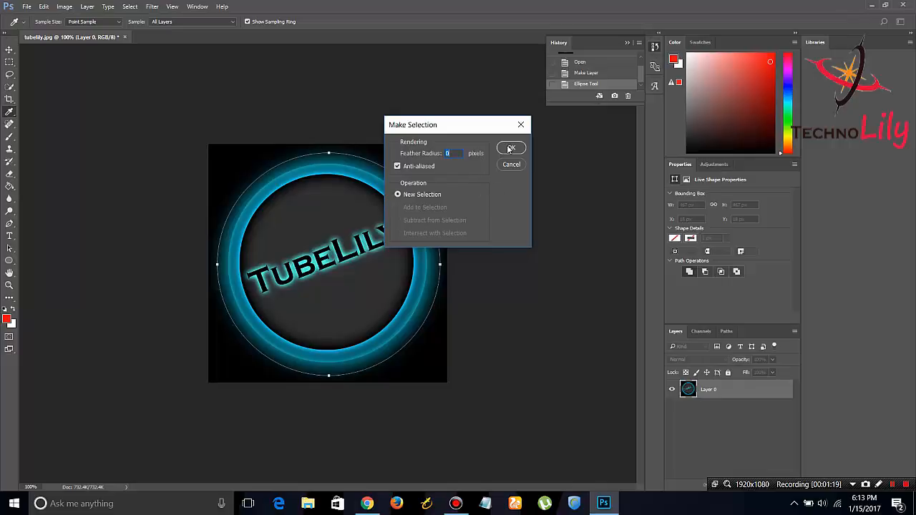
click(511, 148)
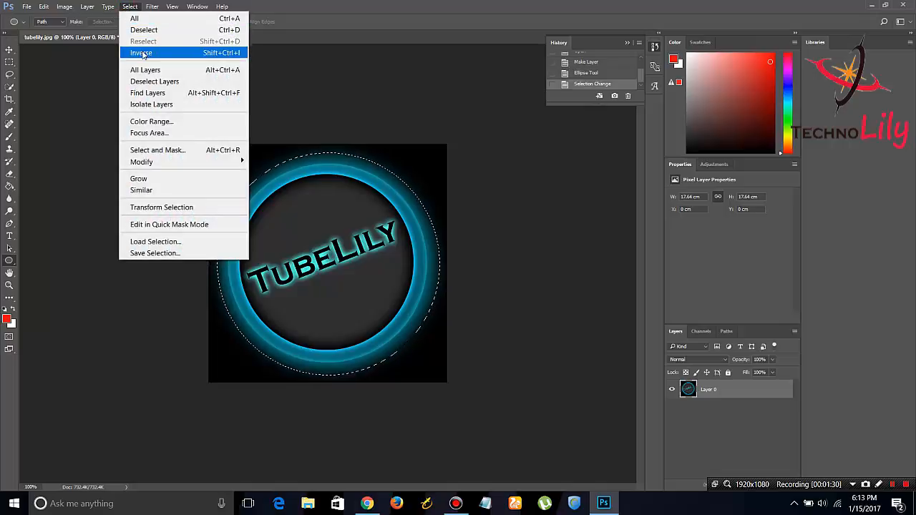
Invert the selection and clear the corner areas to transparency.
click(140, 51)
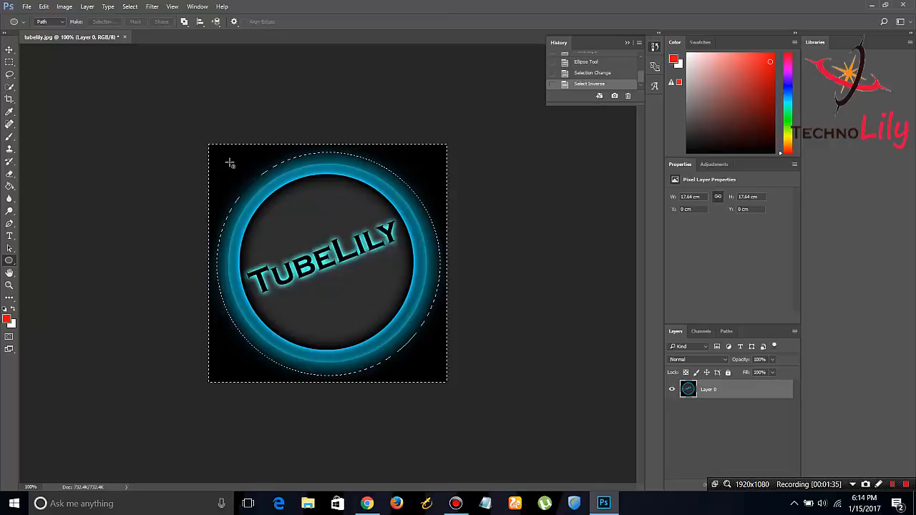
click(43, 6)
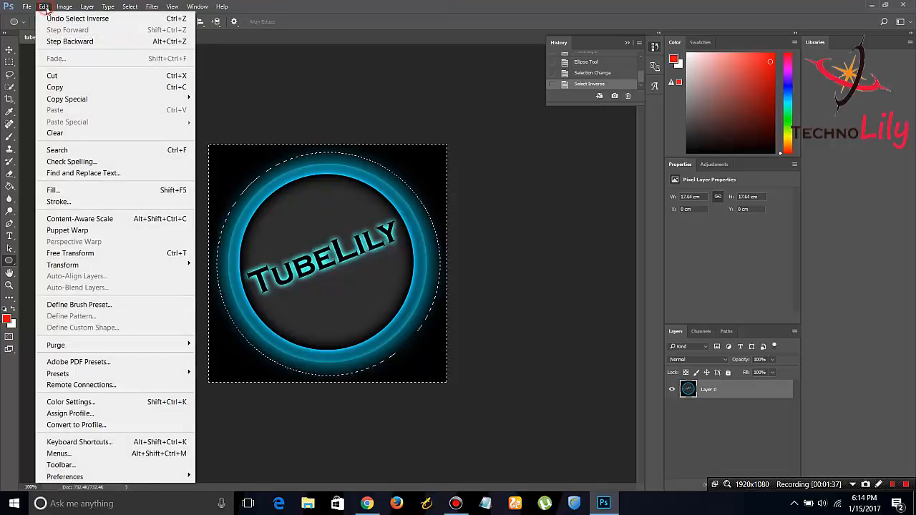
mouse_move(54, 133)
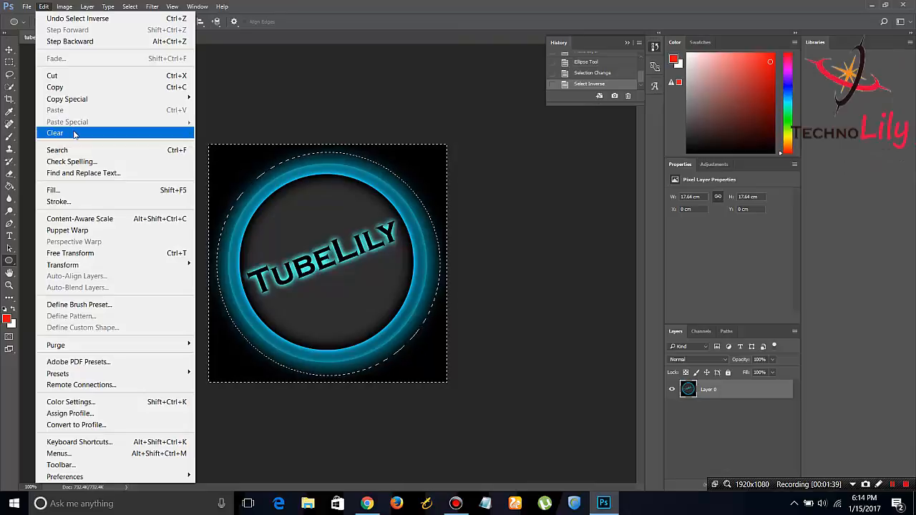
click(55, 133)
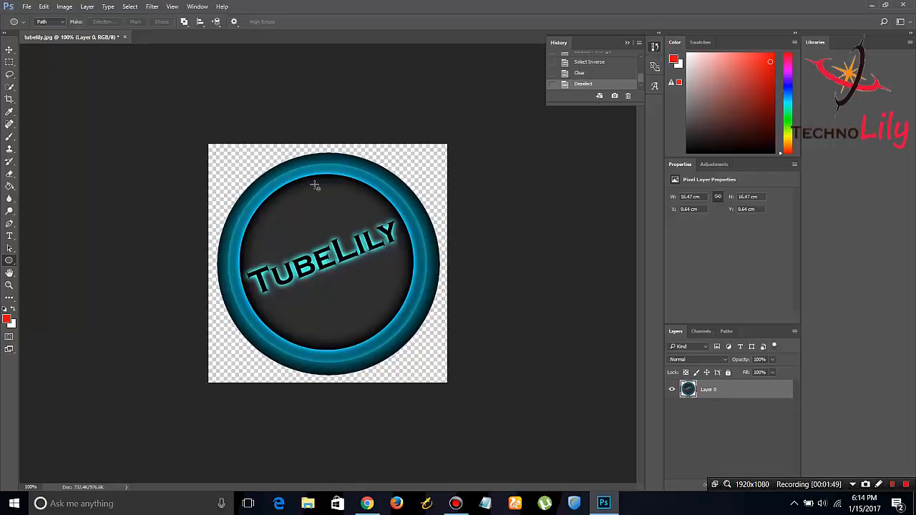
mouse_move(254, 233)
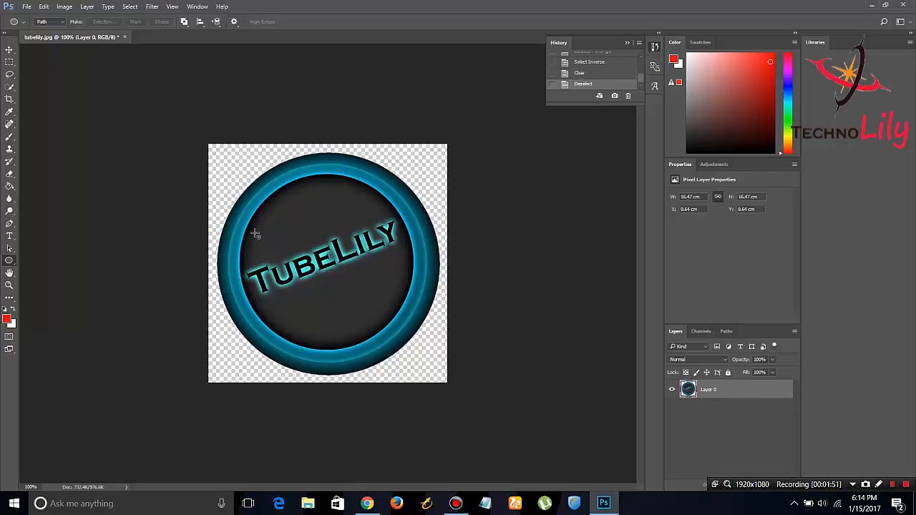
mouse_move(450, 269)
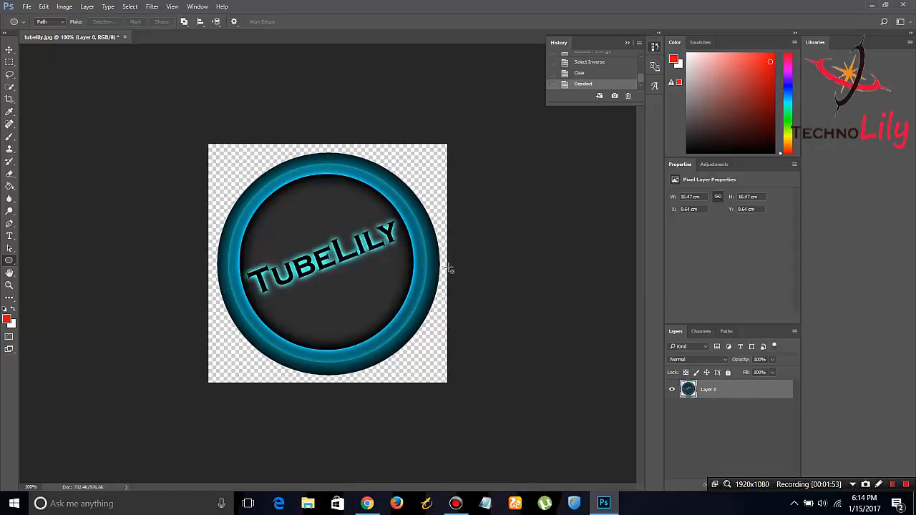